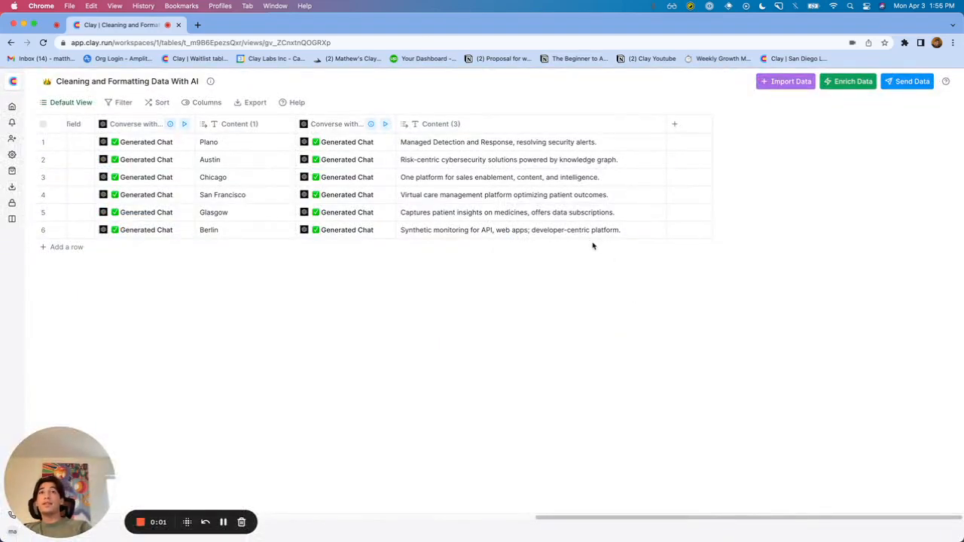
{"action": "mouse_move", "coordinate": [621, 268]}
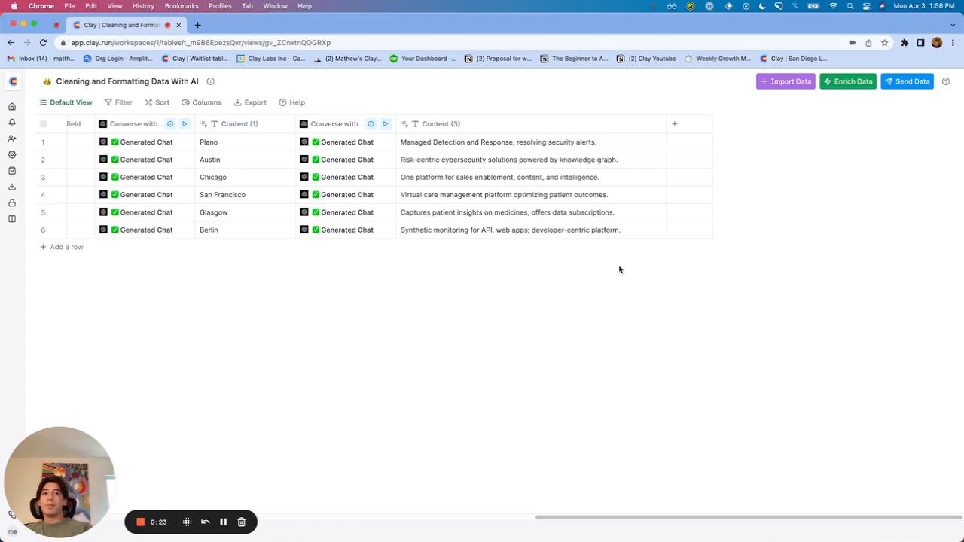
{"action": "mouse_move", "coordinate": [807, 153]}
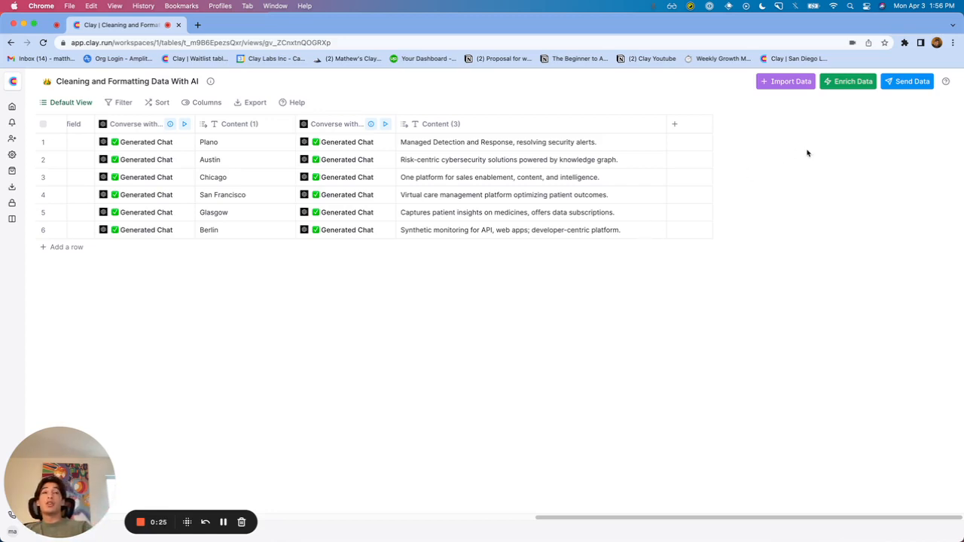
{"action": "mouse_move", "coordinate": [806, 150]}
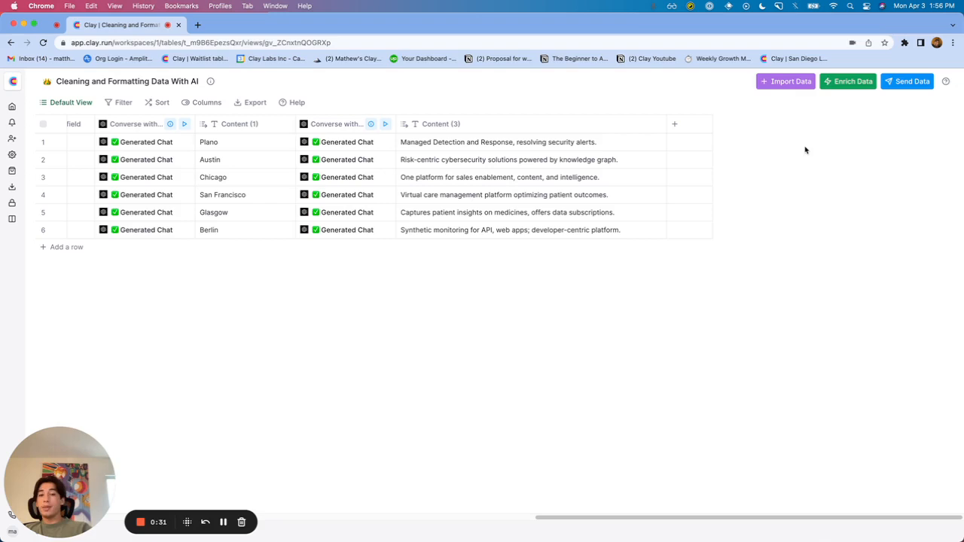
{"action": "mouse_move", "coordinate": [816, 136]}
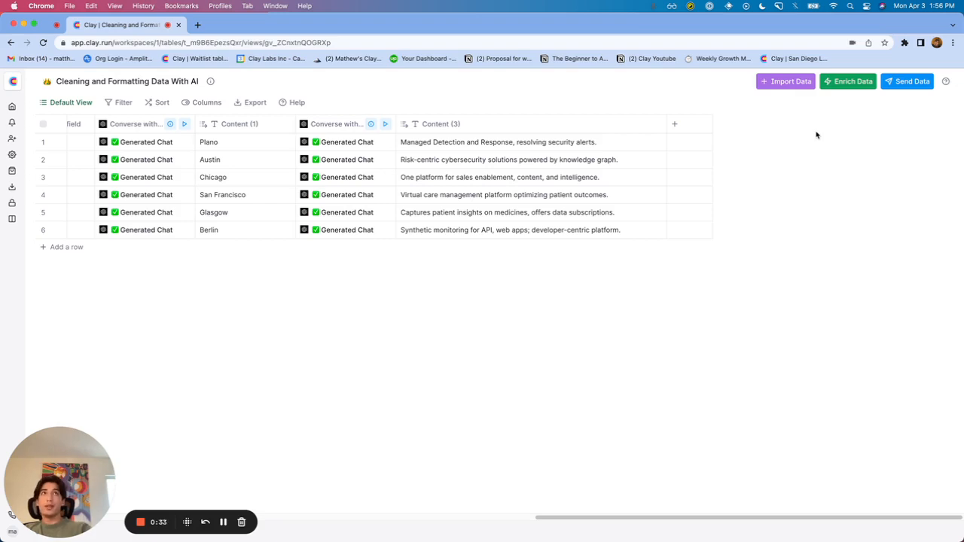
{"action": "mouse_move", "coordinate": [848, 81]}
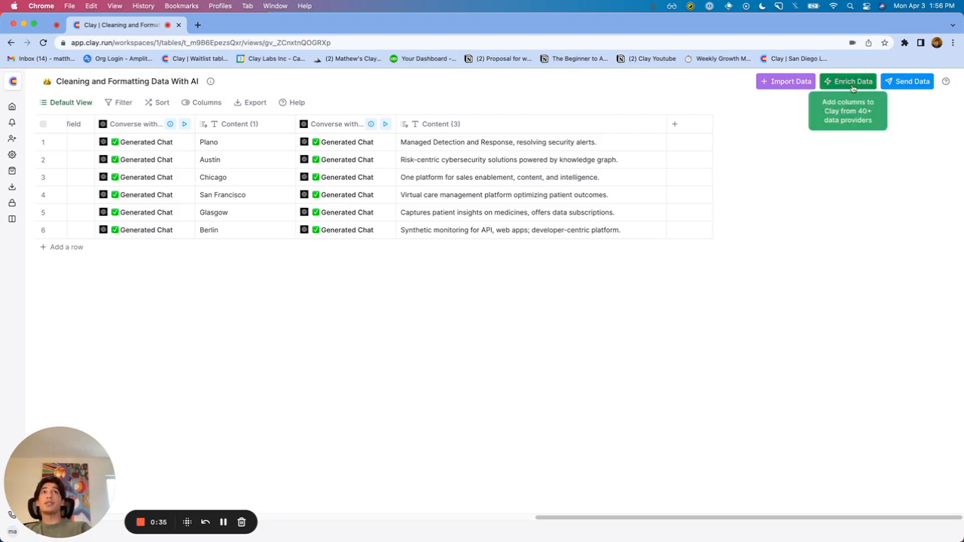
Start a Complete Prompt enrichment from the AI & GPT category of Enrich Data.
{"action": "left_click", "coordinate": [846, 82]}
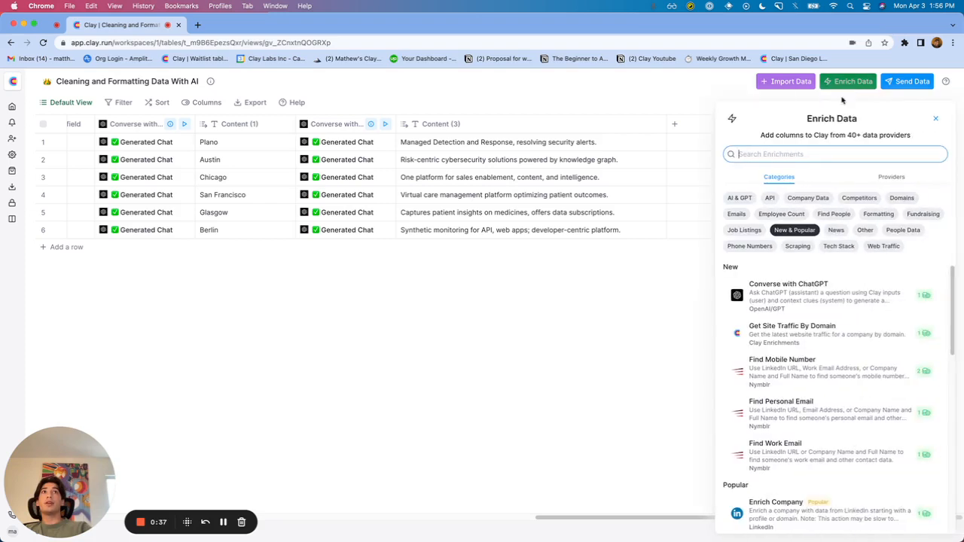
{"action": "left_click", "coordinate": [738, 198]}
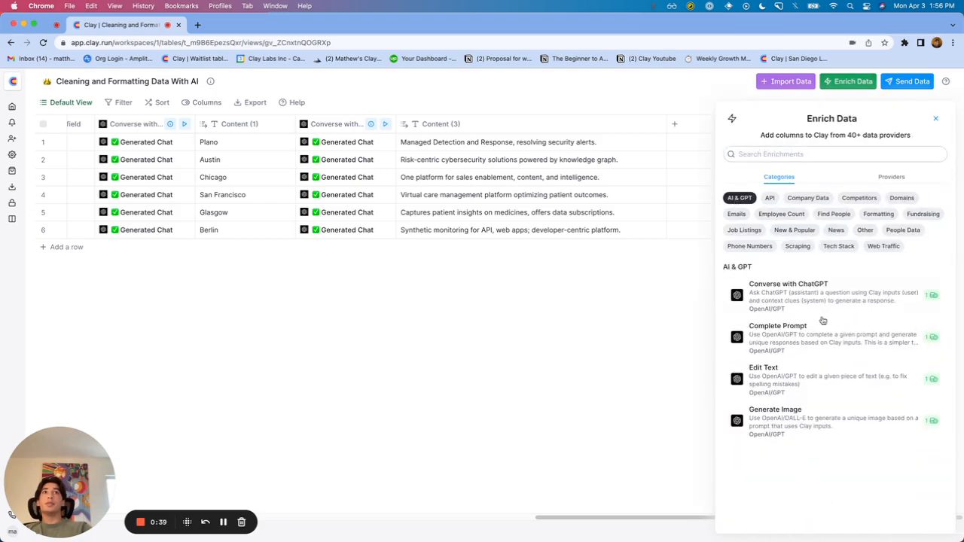
{"action": "mouse_move", "coordinate": [835, 341]}
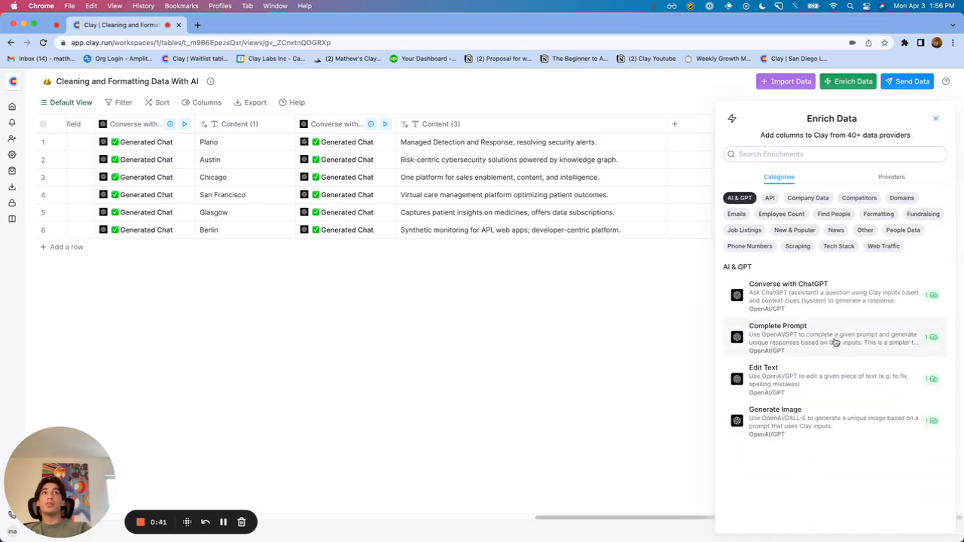
{"action": "left_click", "coordinate": [777, 337]}
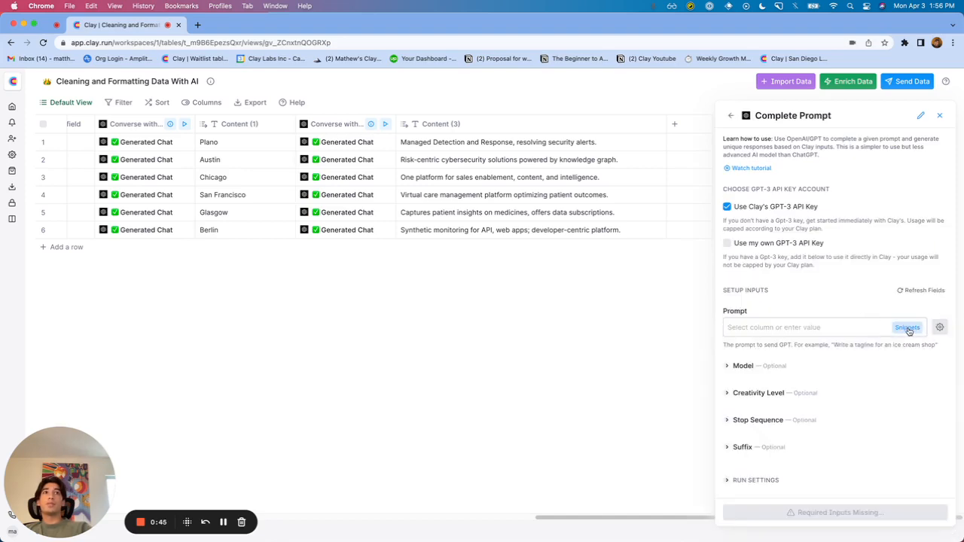
Browse the Snippet Library of ready-made prompts toward the B2B vs B2C snippet.
{"action": "left_click", "coordinate": [907, 327]}
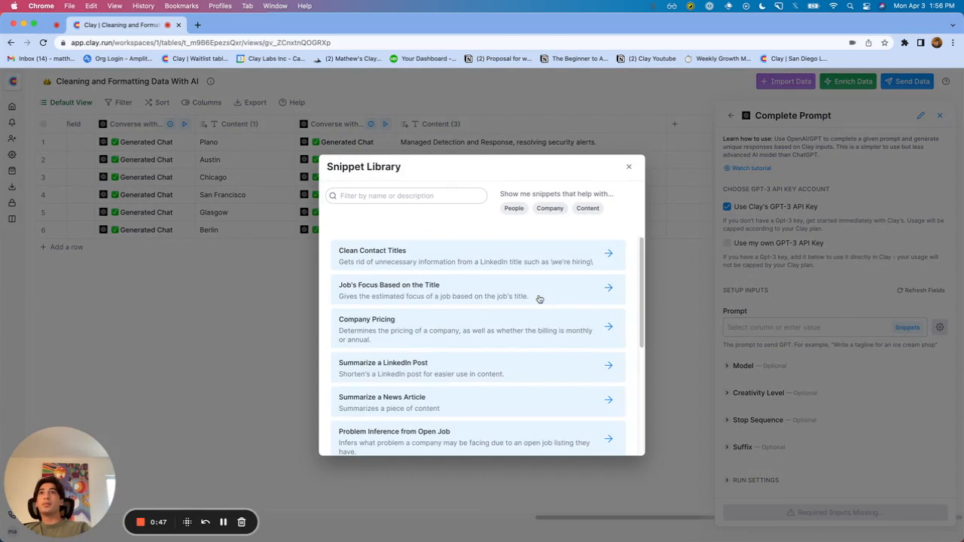
{"action": "scroll", "scroll_direction": "down", "scroll_amount": 3}
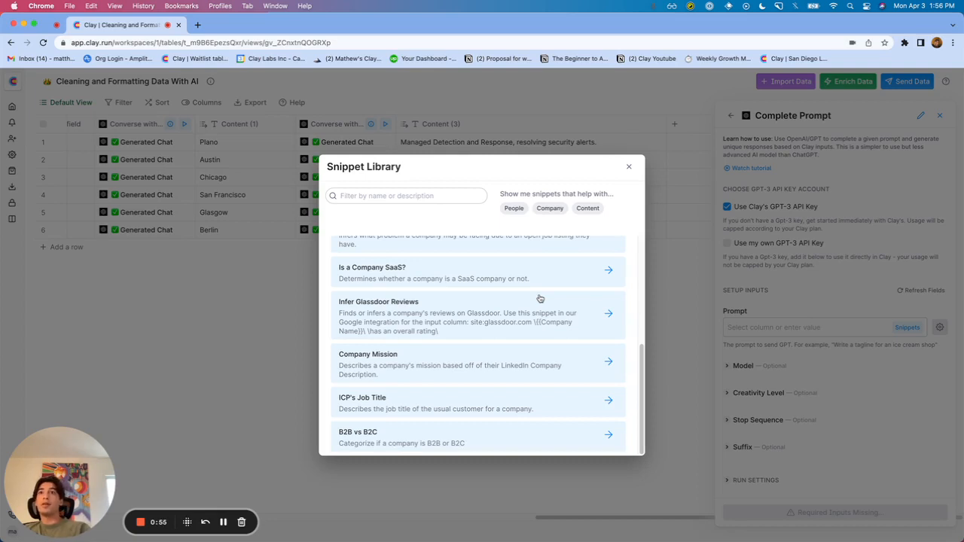
{"action": "mouse_move", "coordinate": [508, 415]}
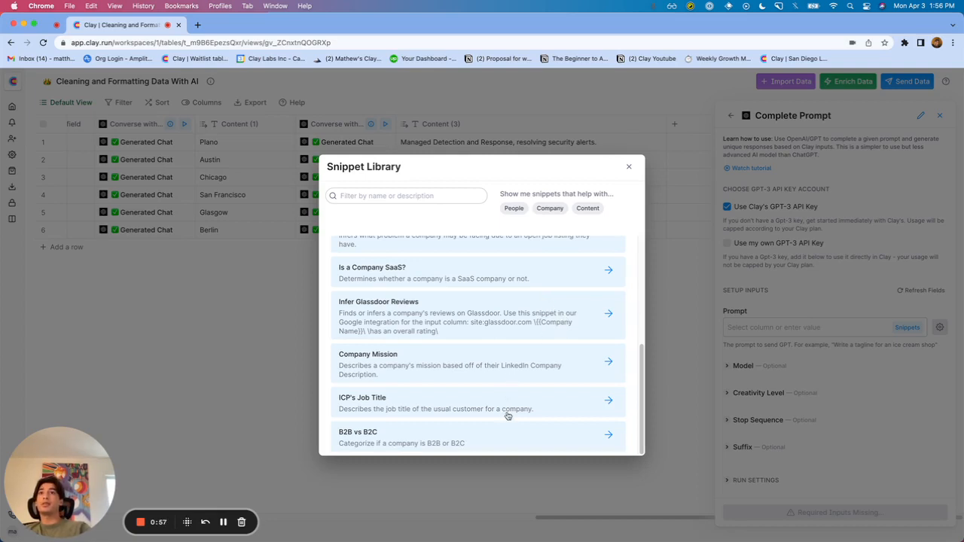
{"action": "mouse_move", "coordinate": [465, 443]}
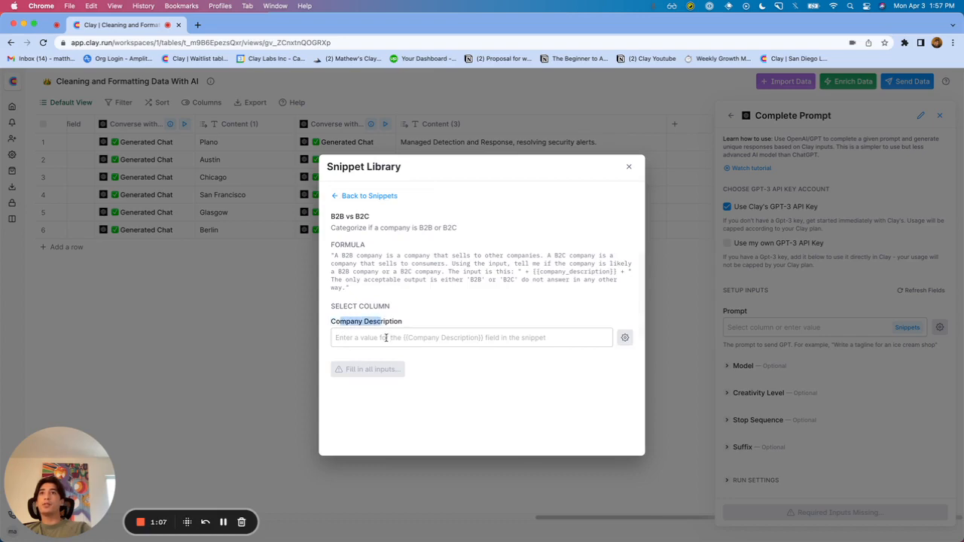
Map the description column to Company Description and insert the snippet into the prompt.
{"action": "left_click", "coordinate": [472, 337]}
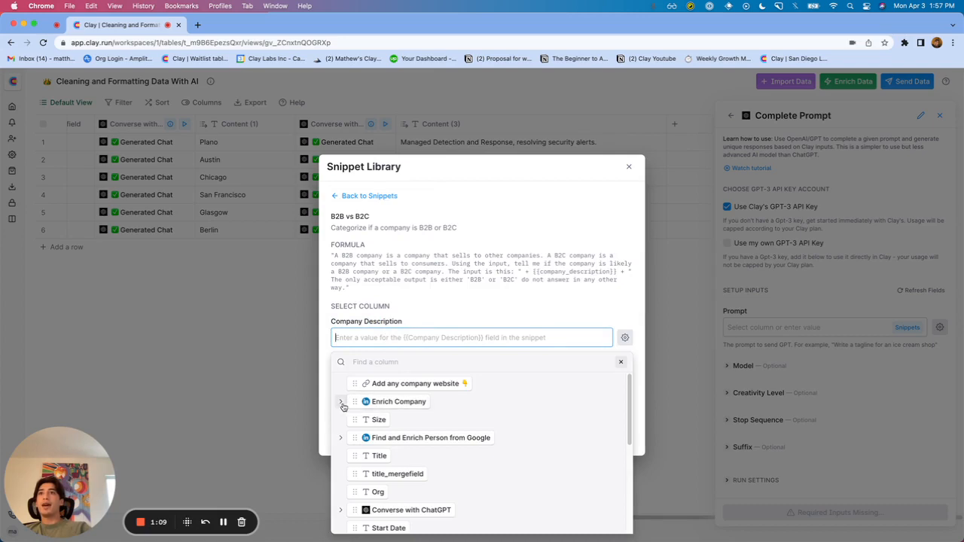
{"action": "scroll", "scroll_direction": "down", "scroll_amount": 3}
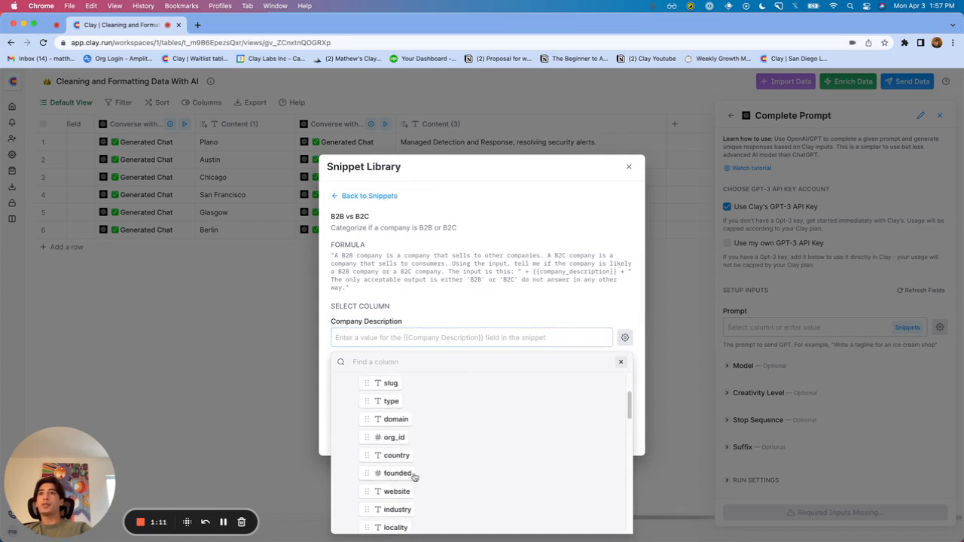
{"action": "scroll", "scroll_direction": "down", "scroll_amount": 3}
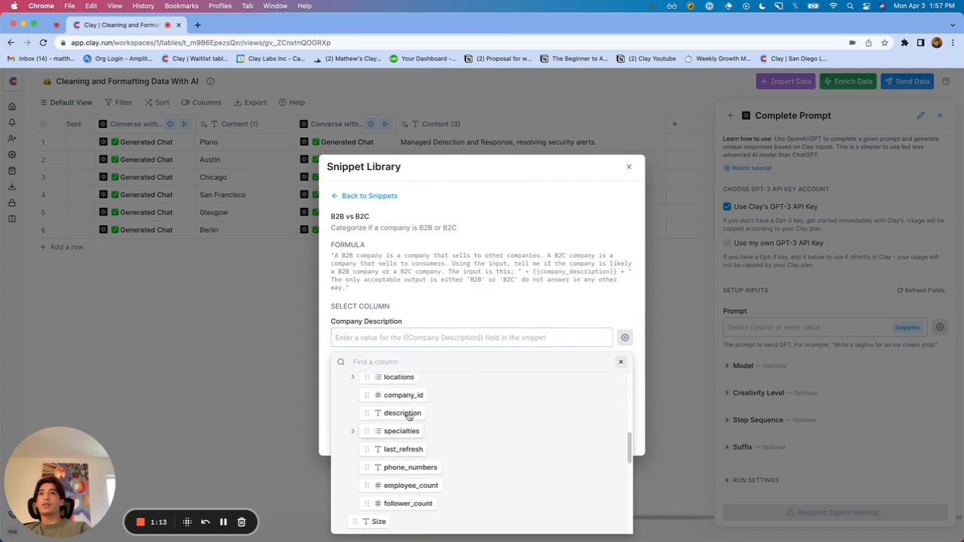
{"action": "left_click", "coordinate": [401, 412]}
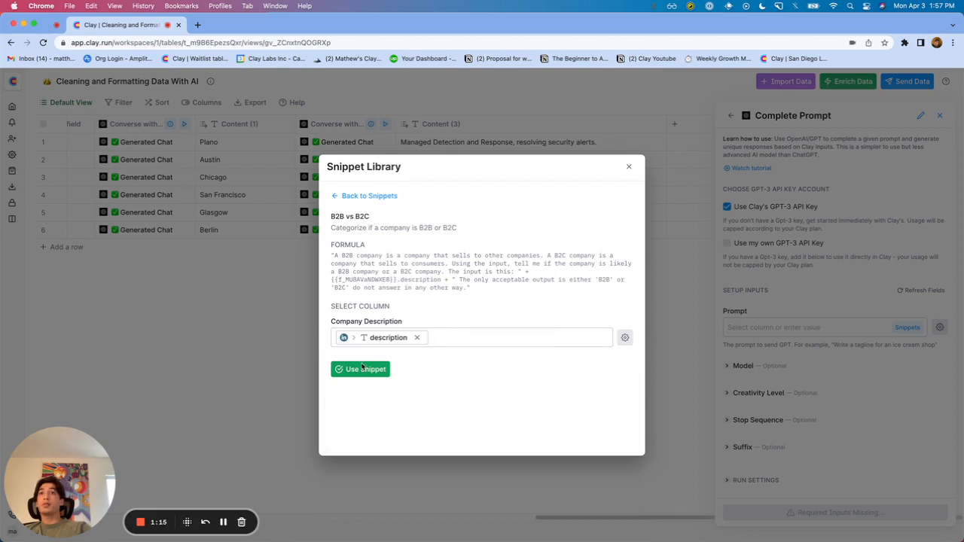
{"action": "left_click", "coordinate": [362, 369]}
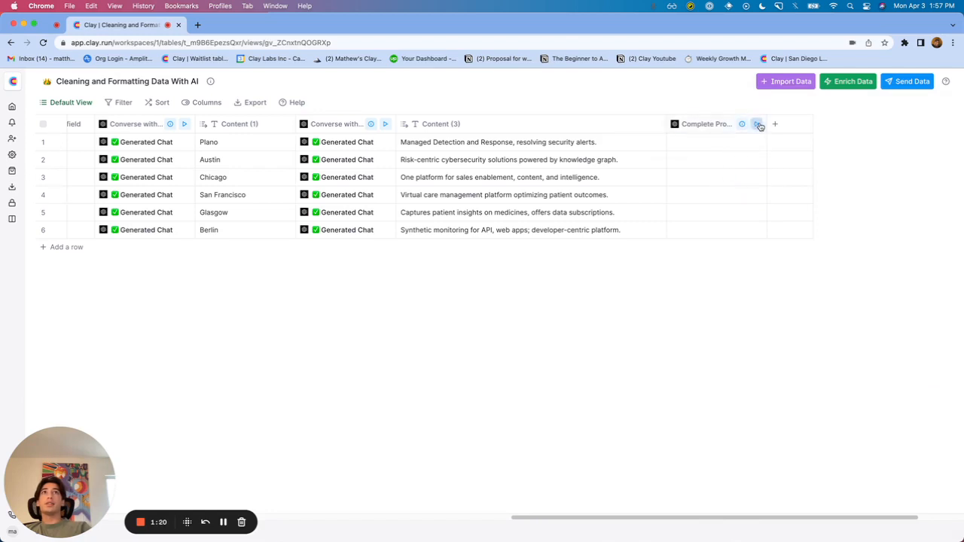
Run the Complete Prompt column on all six rows, labelling each company B2B.
{"action": "left_click", "coordinate": [759, 124]}
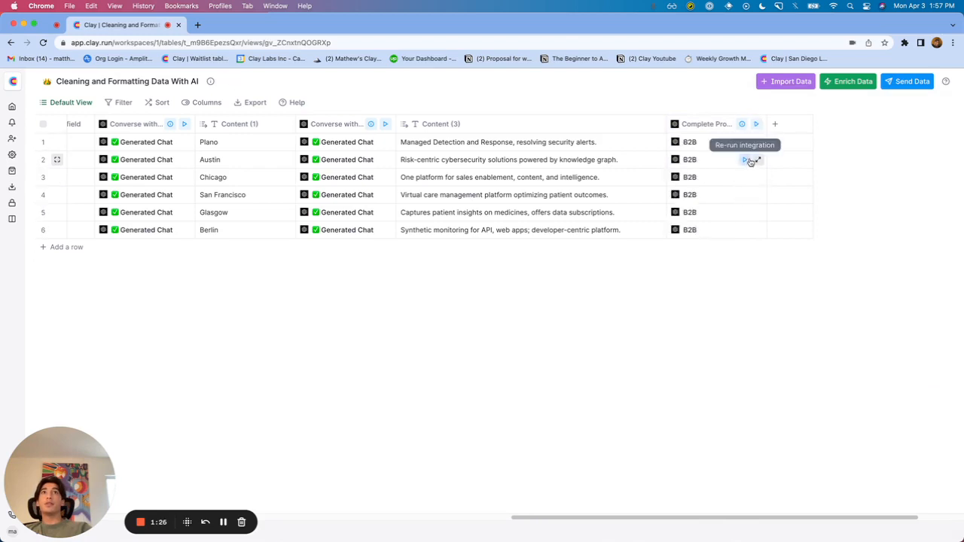
{"action": "mouse_move", "coordinate": [736, 332]}
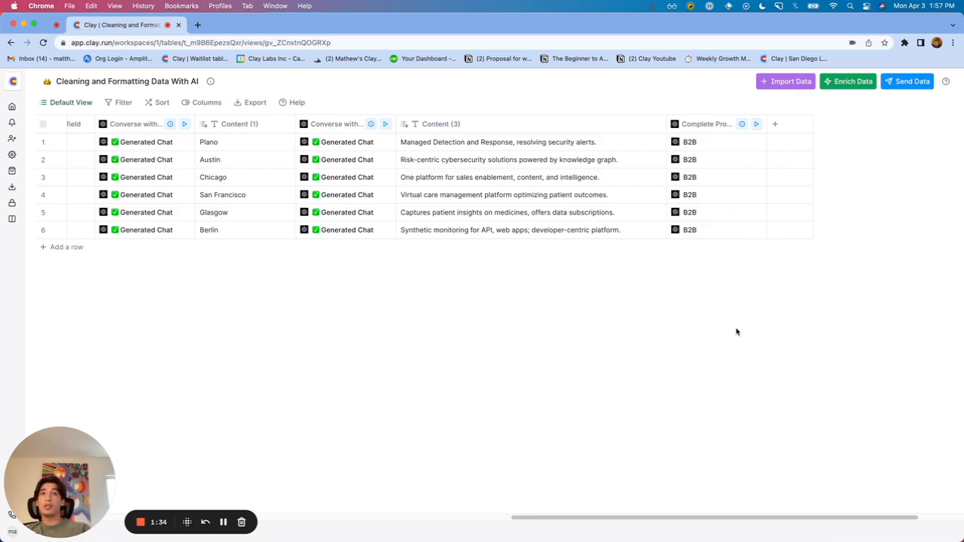
{"action": "mouse_move", "coordinate": [729, 331]}
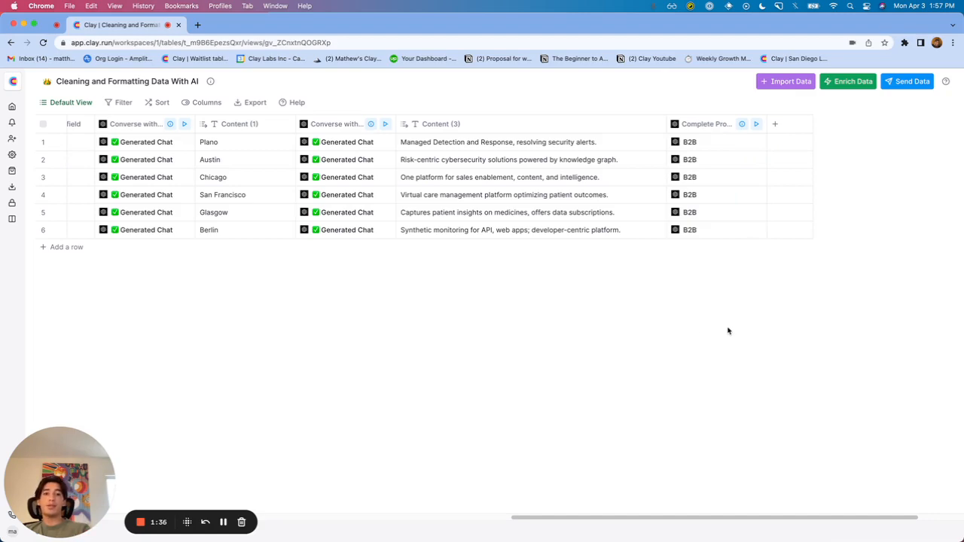